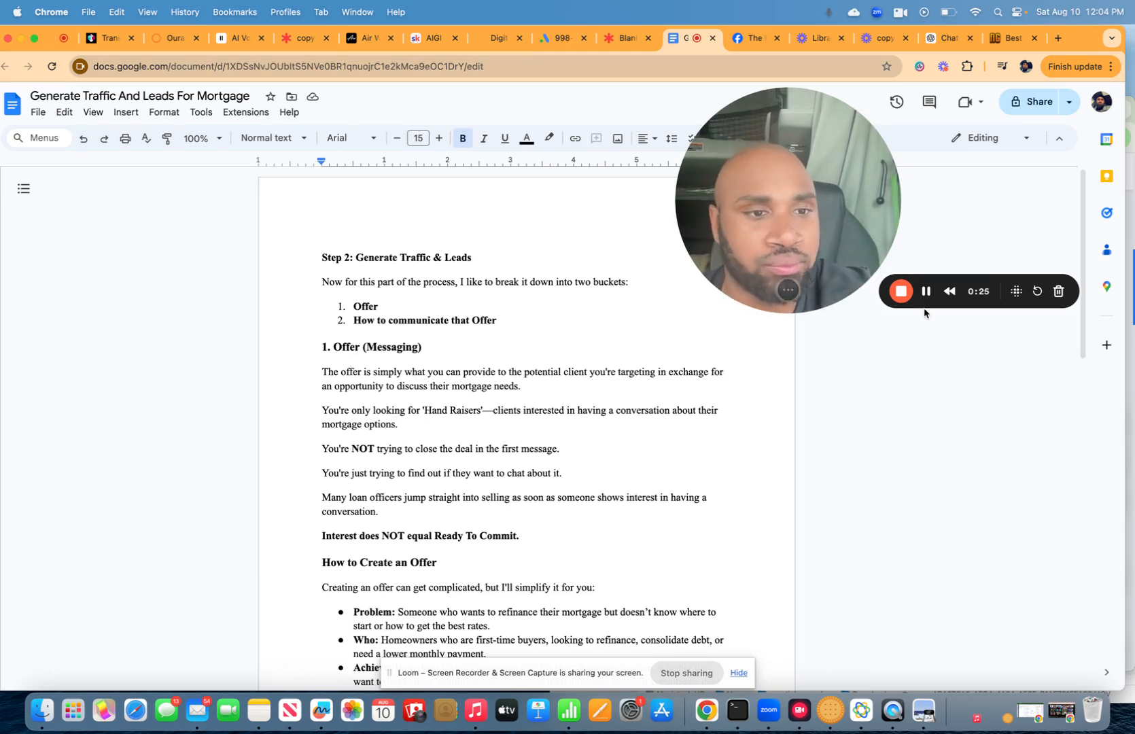
mouse_move(927, 291)
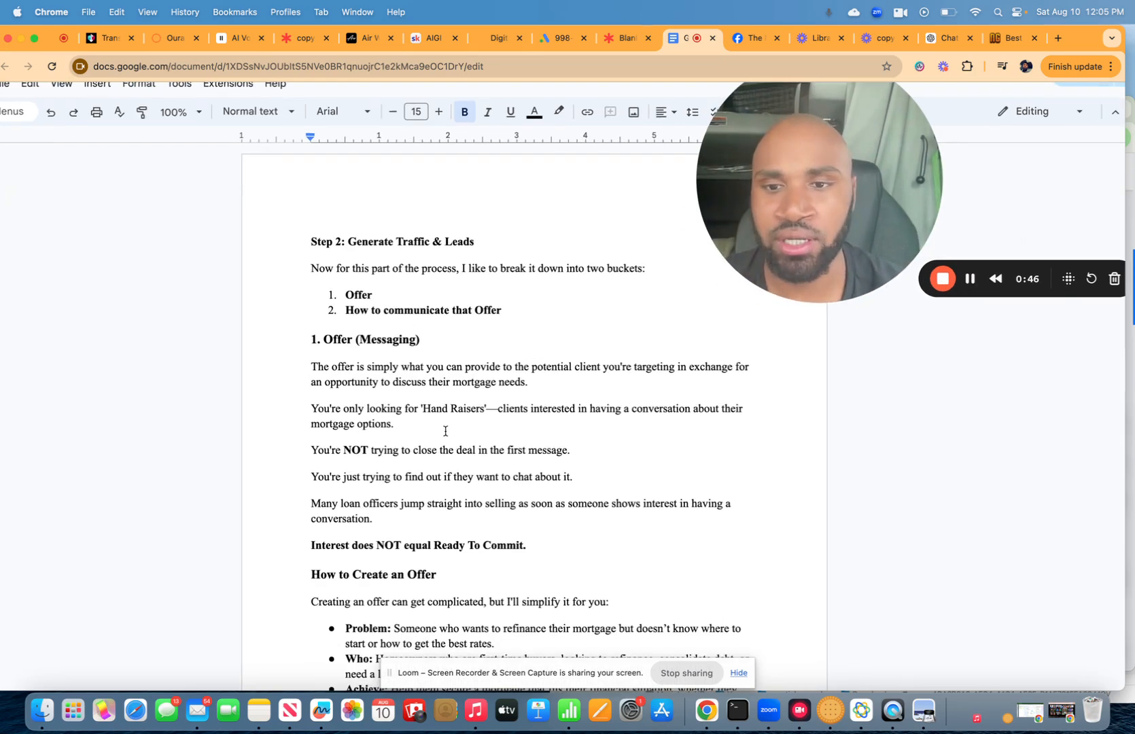
scroll("down", 3)
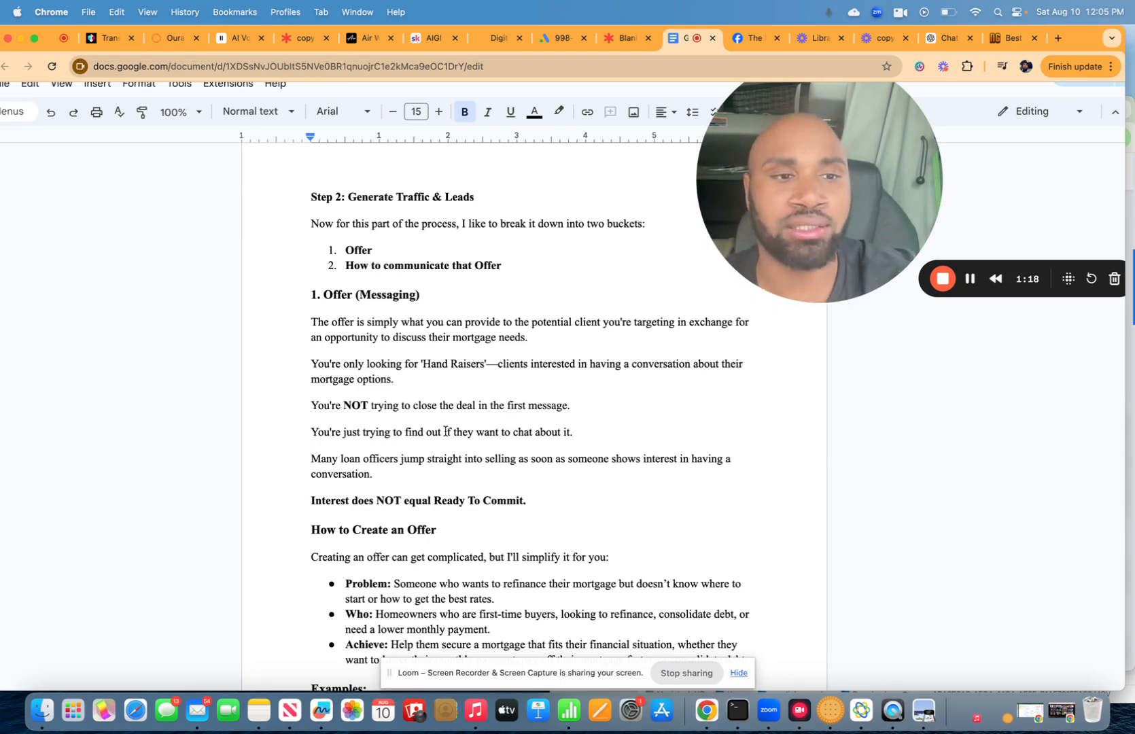
mouse_move(969, 282)
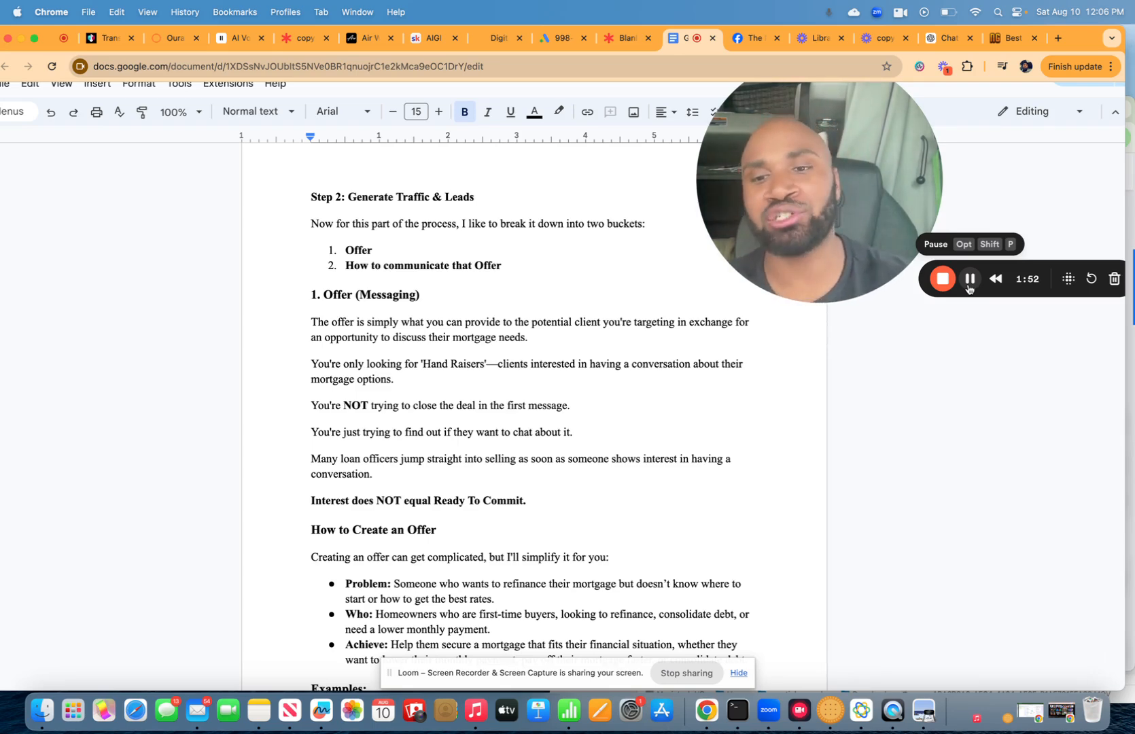
mouse_move(947, 299)
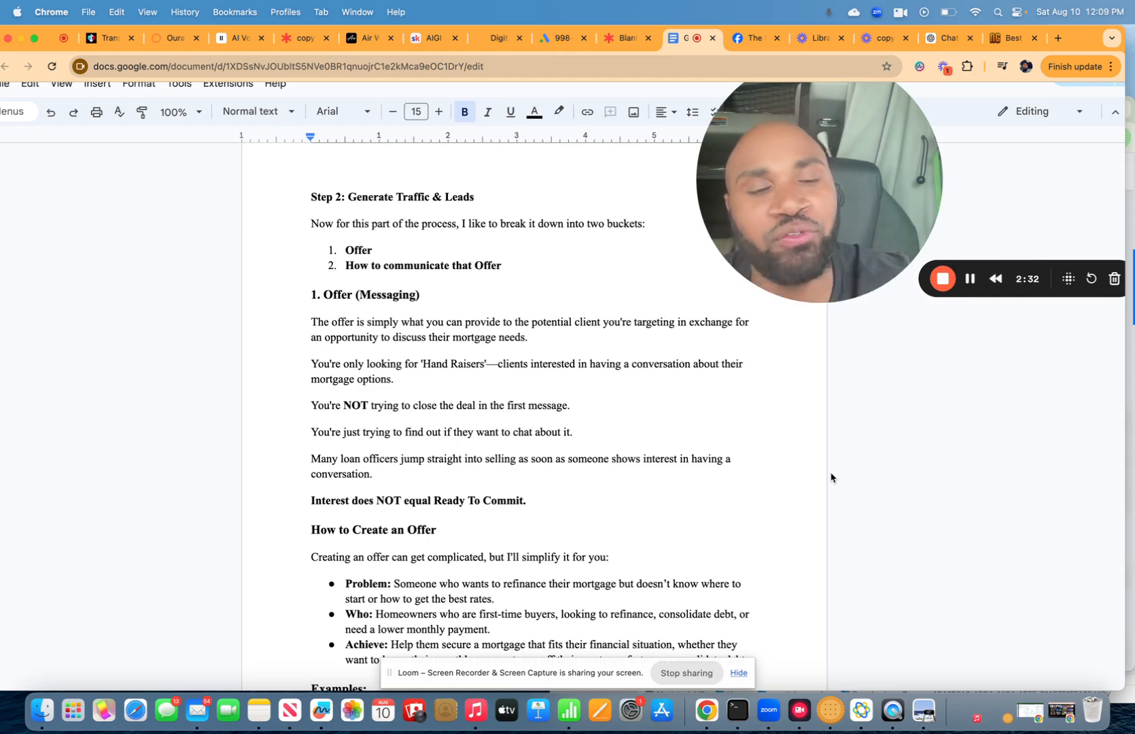
mouse_move(854, 458)
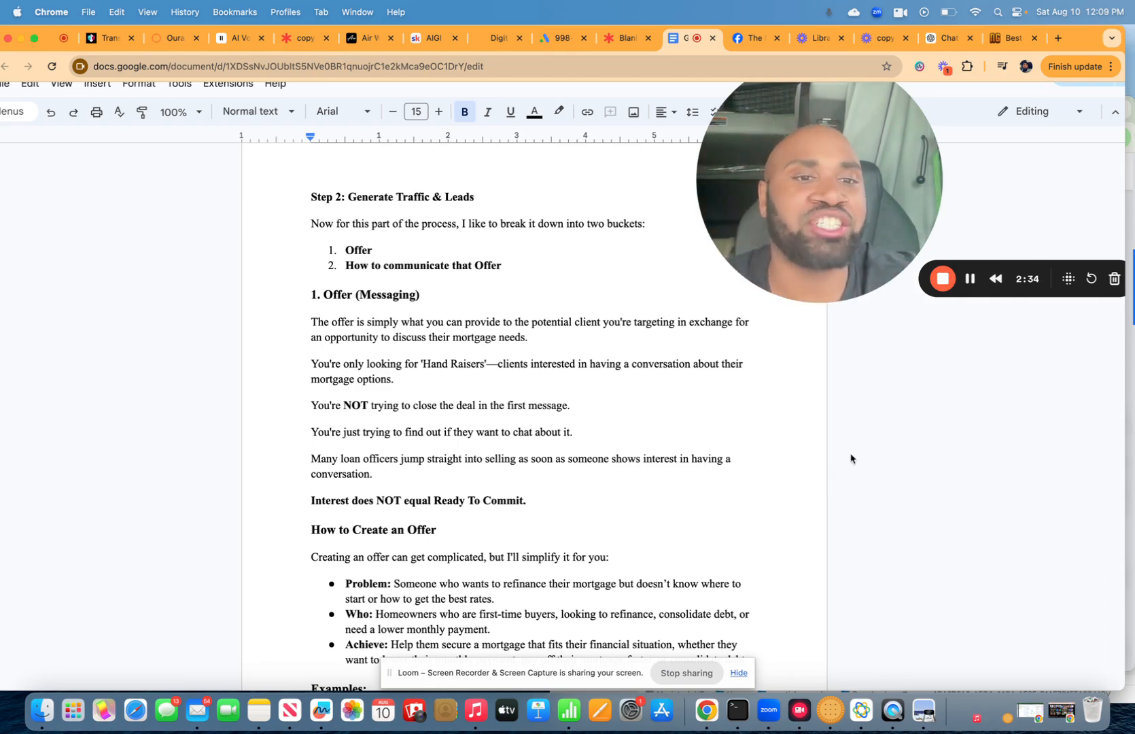
scroll("up", 3)
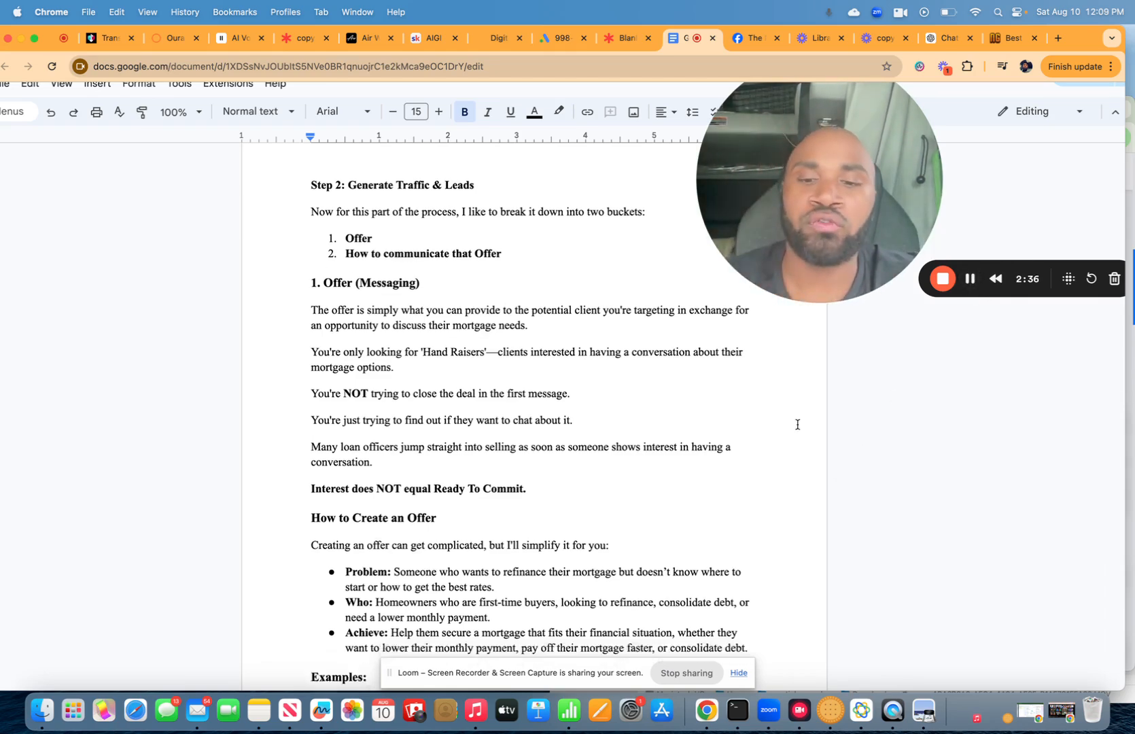
scroll("down", 3)
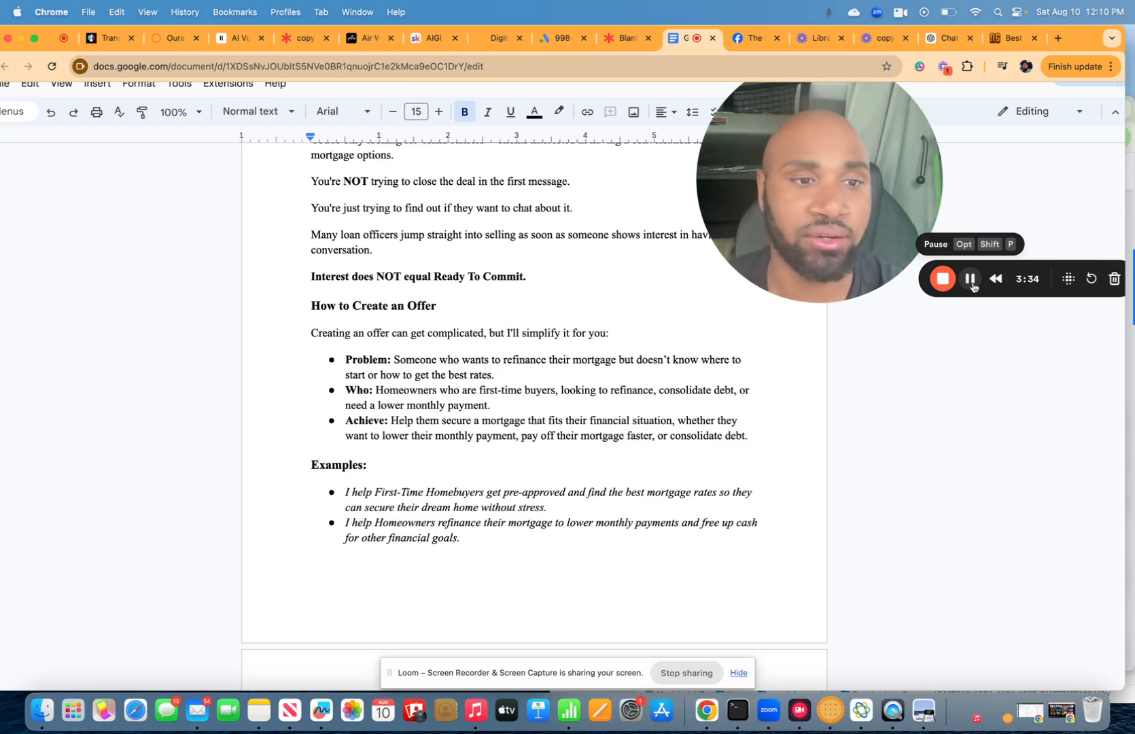
scroll("down", 3)
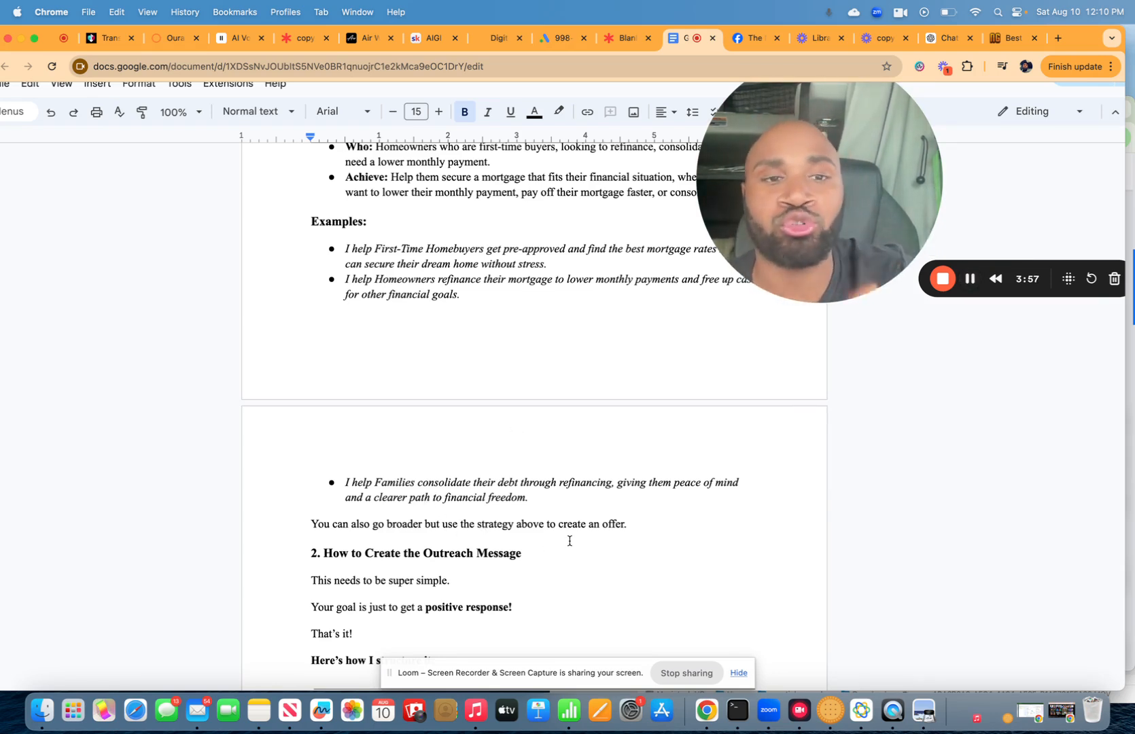
scroll("down", 3)
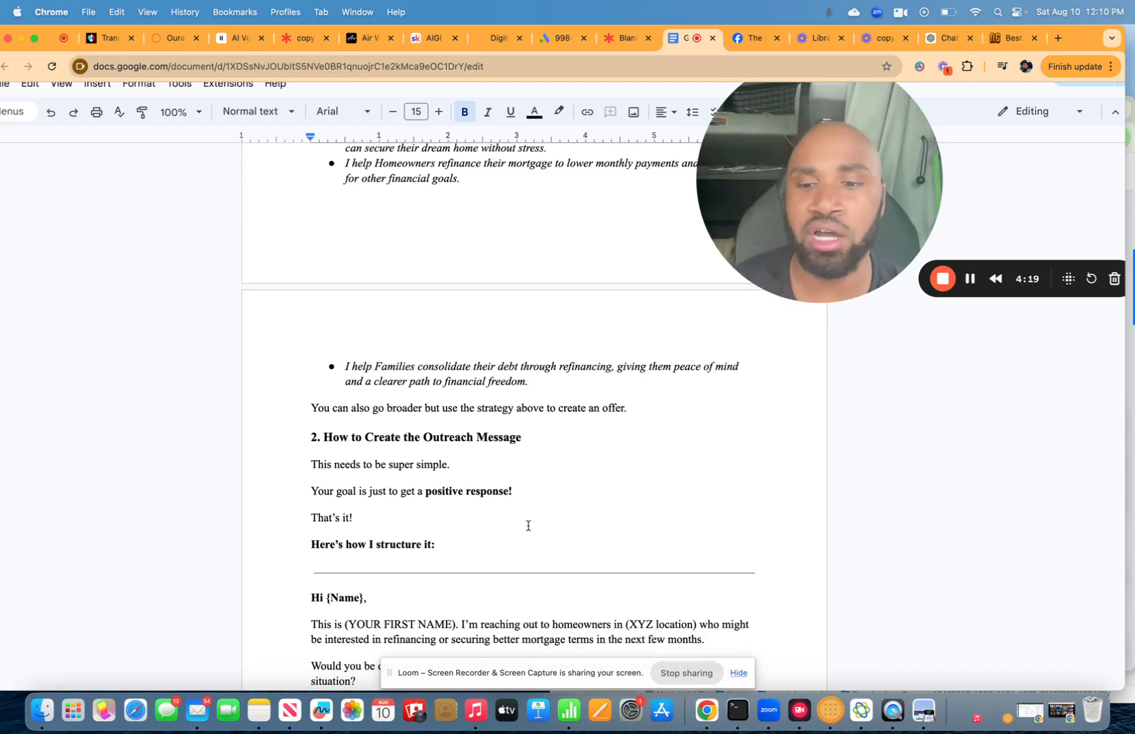
scroll("down", 3)
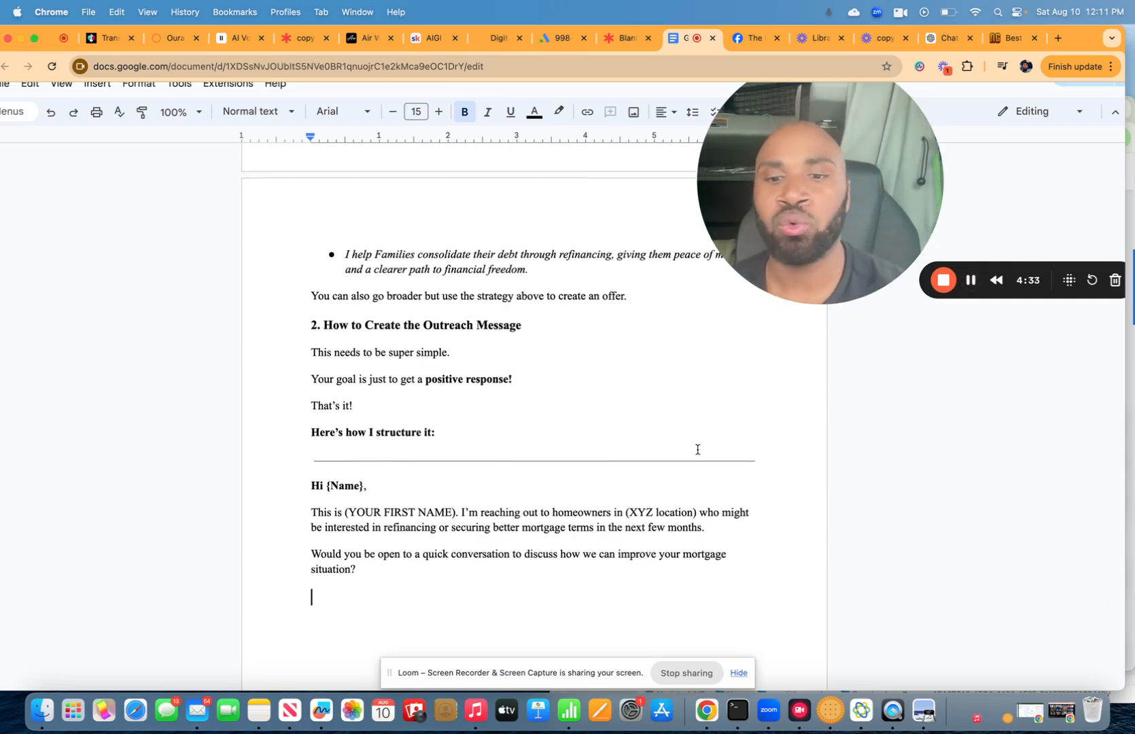
scroll("down", 3)
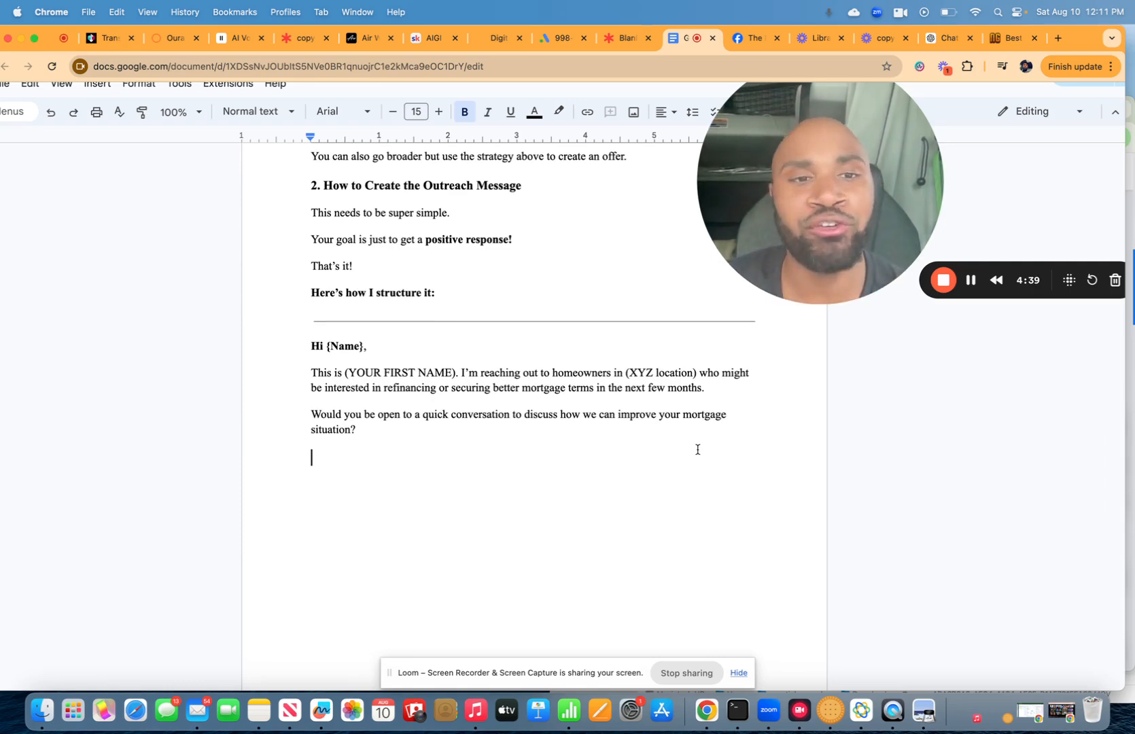
scroll("up", 3)
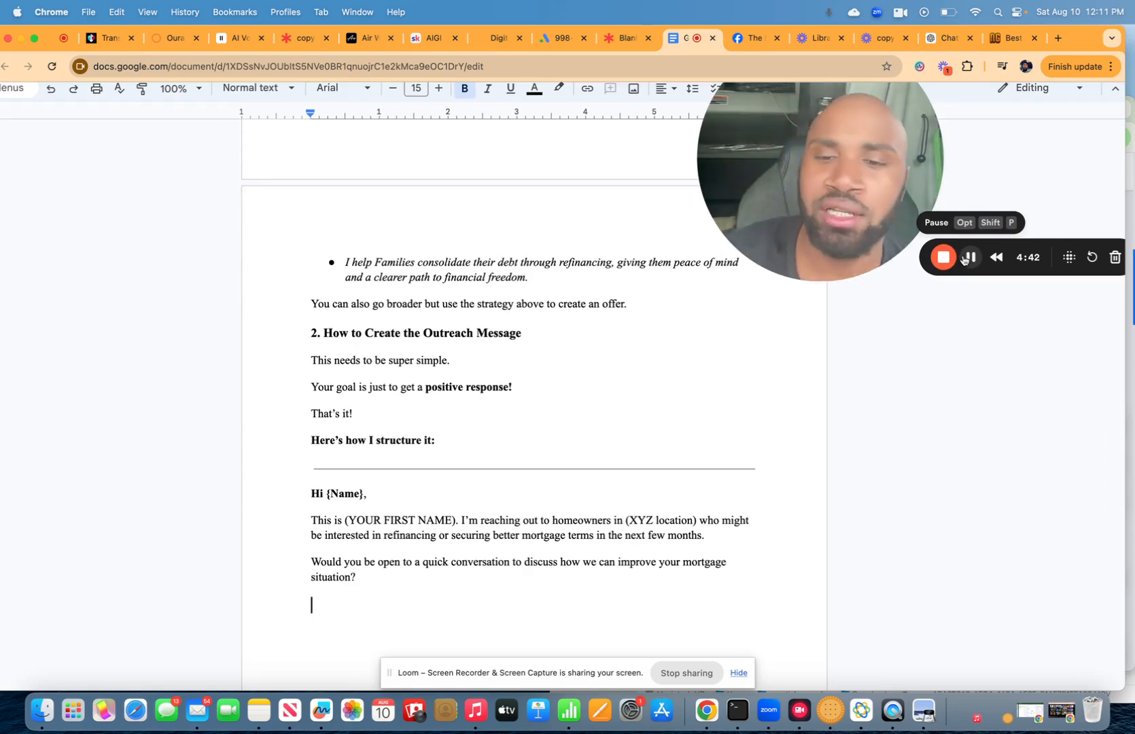